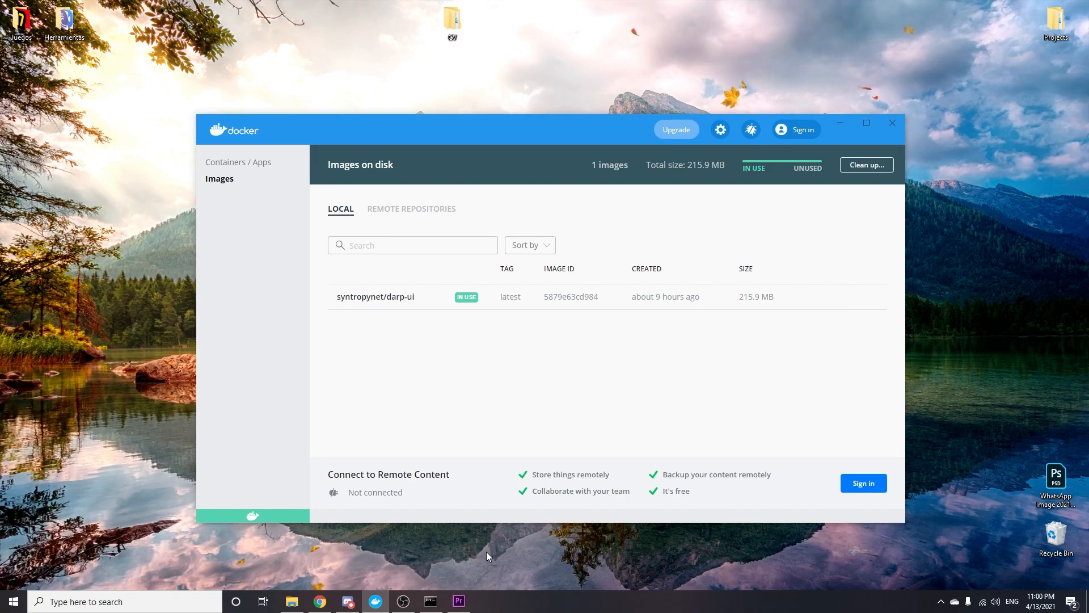
{"action": "mouse_move", "coordinate": [649, 436]}
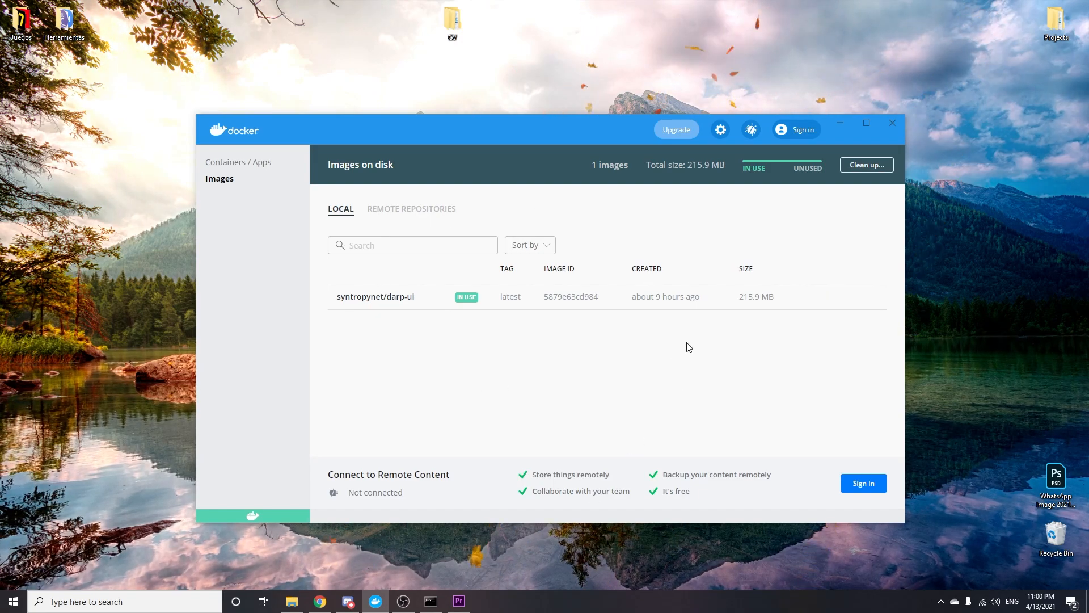
{"action": "mouse_move", "coordinate": [703, 322]}
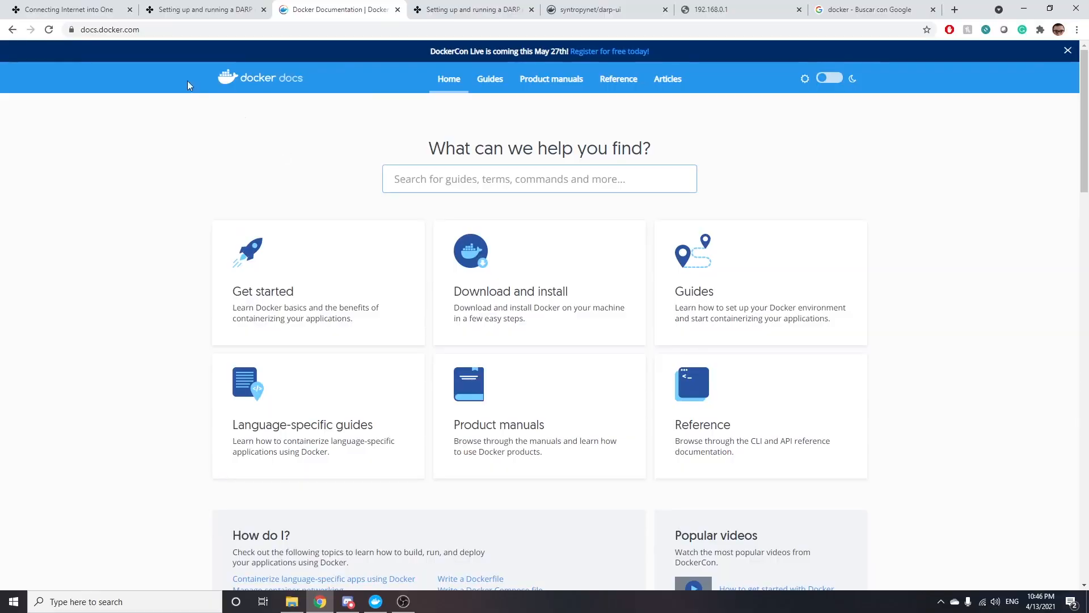
{"action": "mouse_move", "coordinate": [172, 49]}
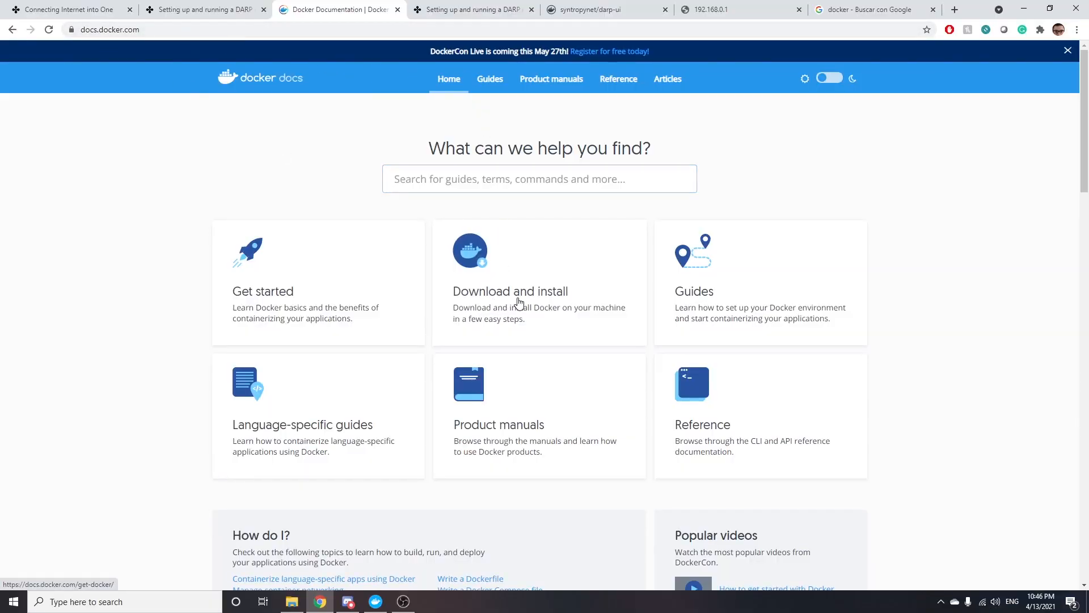
Step: View the Docker Desktop for Windows installation guide on docs.docker.com, then close the docs tab
{"action": "left_click", "coordinate": [510, 291]}
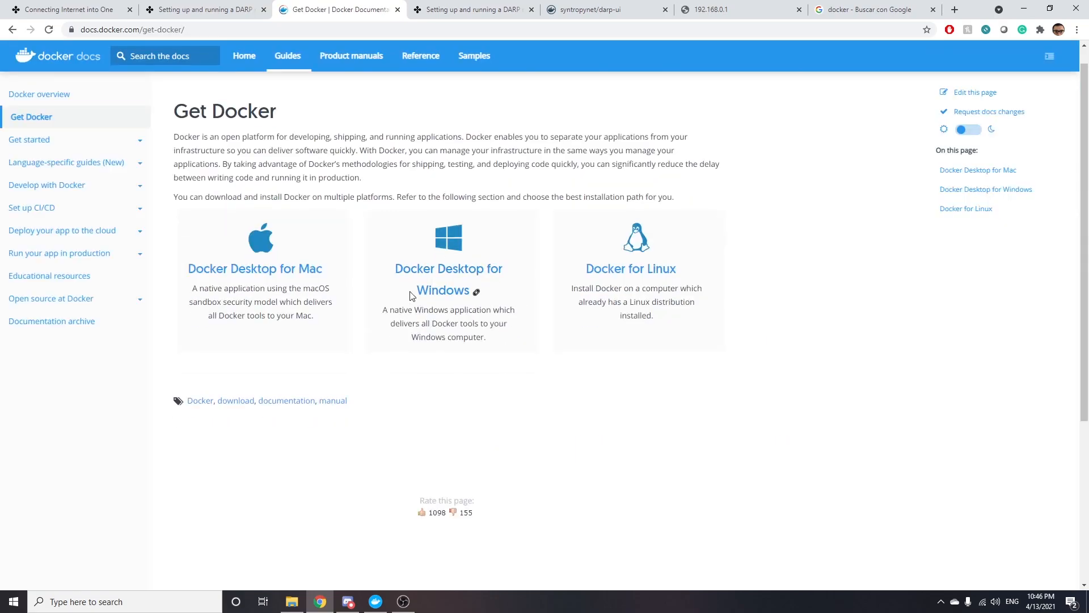
{"action": "left_click", "coordinate": [448, 279]}
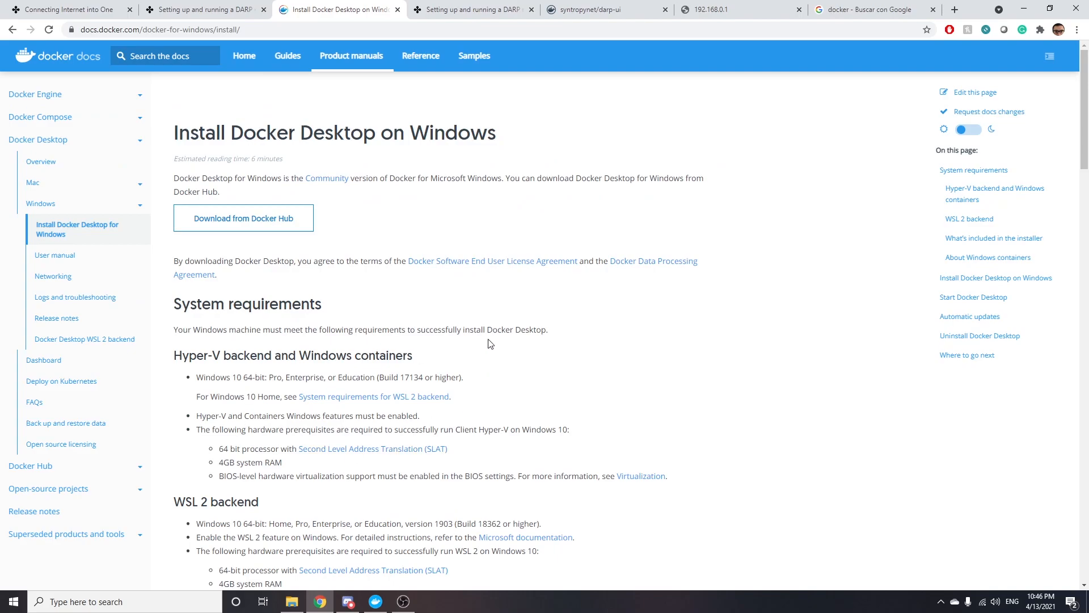
{"action": "mouse_move", "coordinate": [437, 290]}
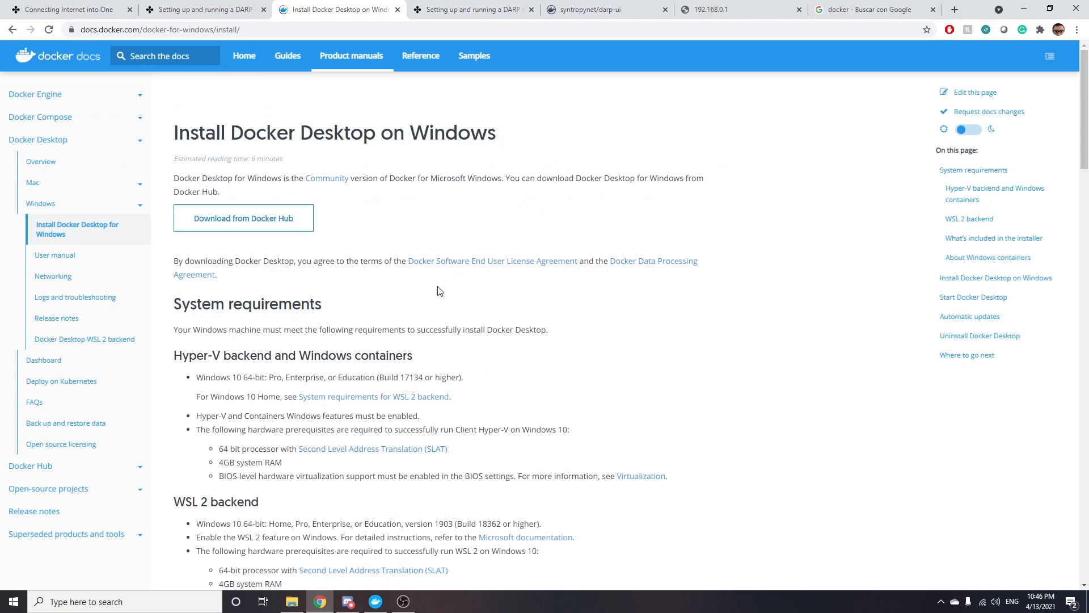
{"action": "left_click", "coordinate": [584, 9]}
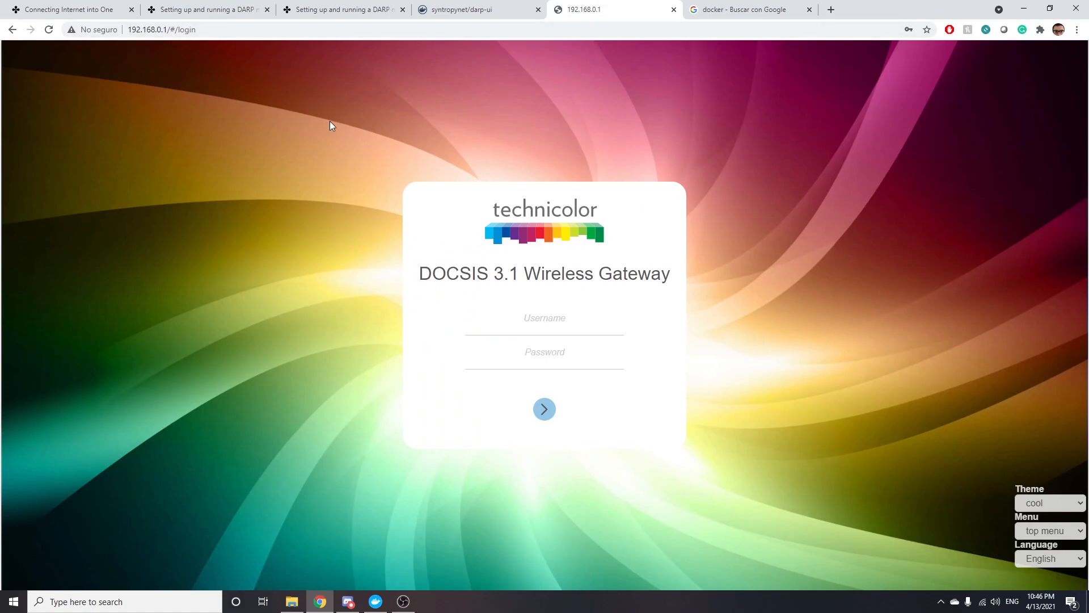
{"action": "mouse_move", "coordinate": [186, 90]}
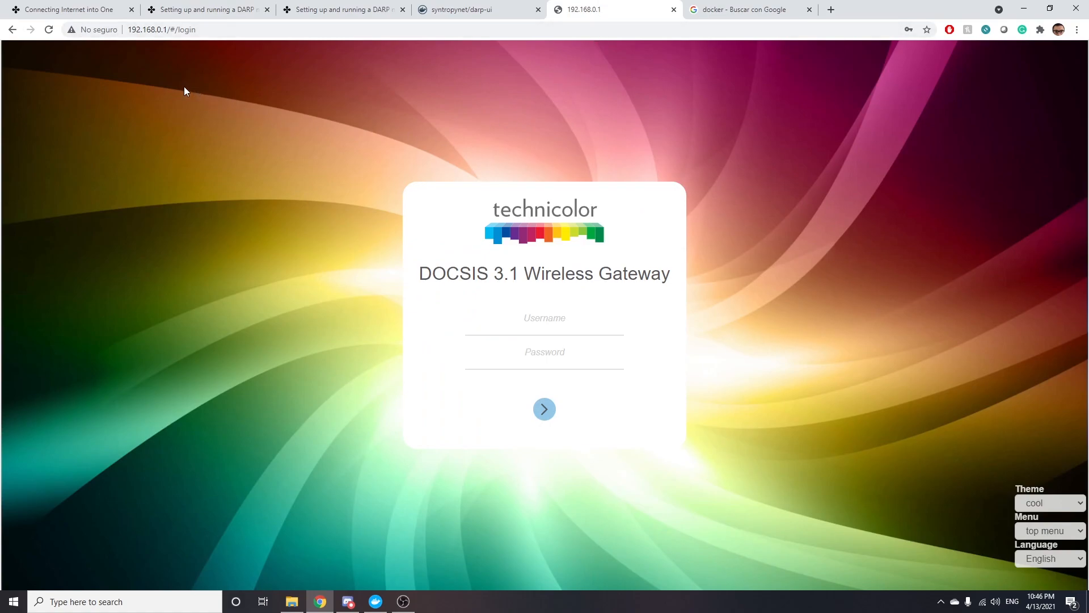
Step: Log in to the gateway at 192.168.0.1 using the saved username and password
{"action": "left_click", "coordinate": [162, 29]}
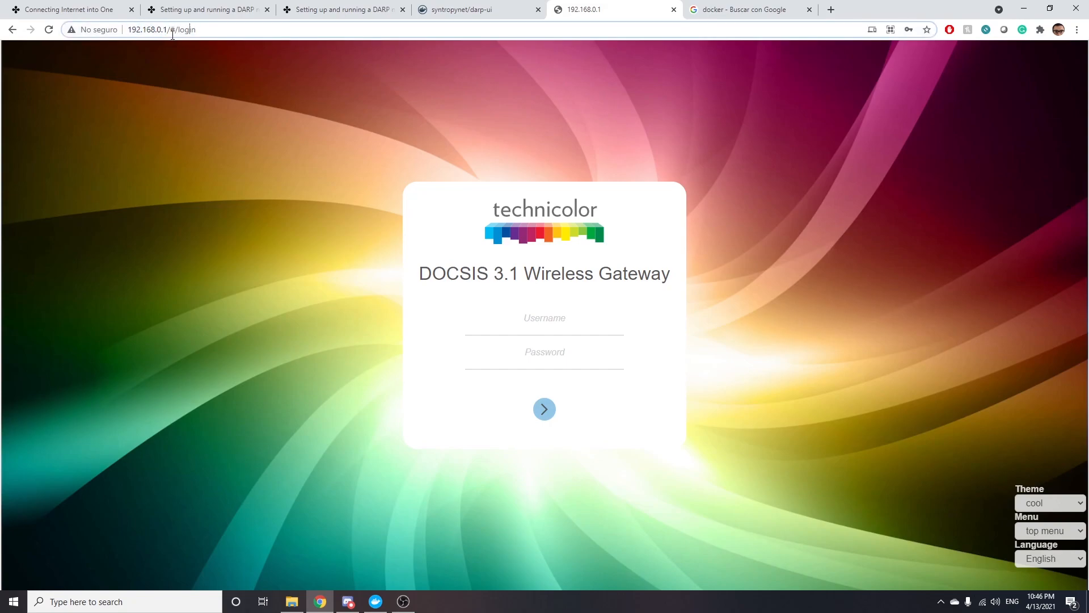
{"action": "left_click", "coordinate": [160, 29]}
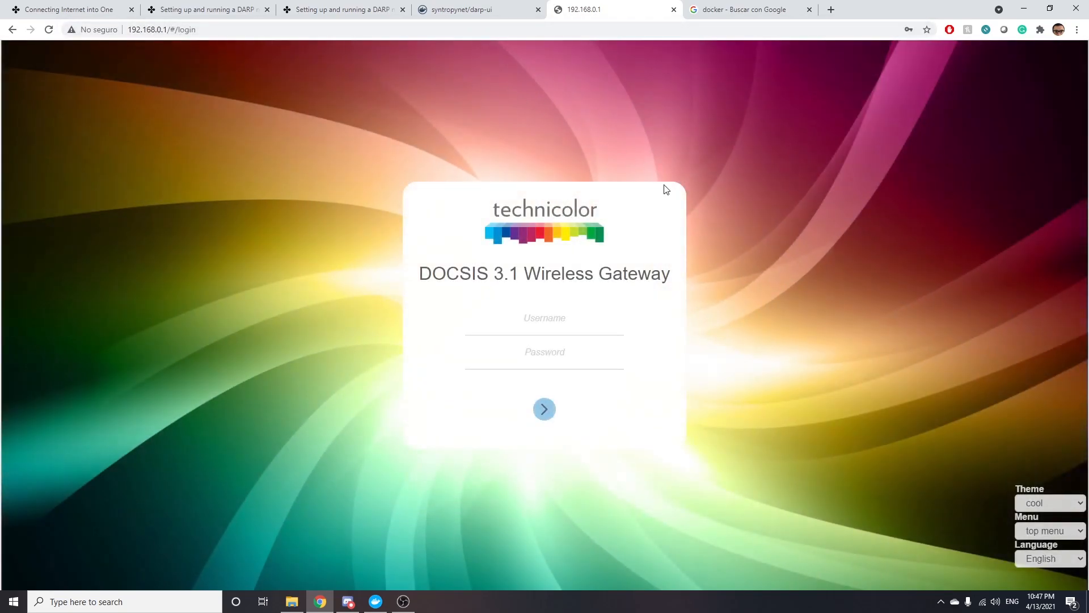
{"action": "left_click", "coordinate": [544, 318]}
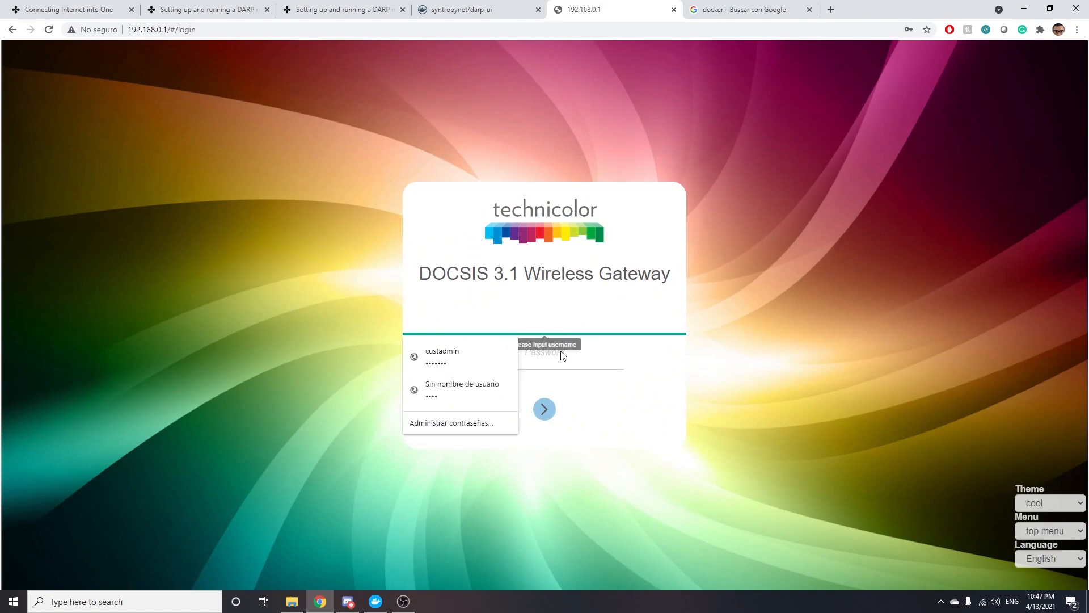
{"action": "left_click", "coordinate": [647, 358]}
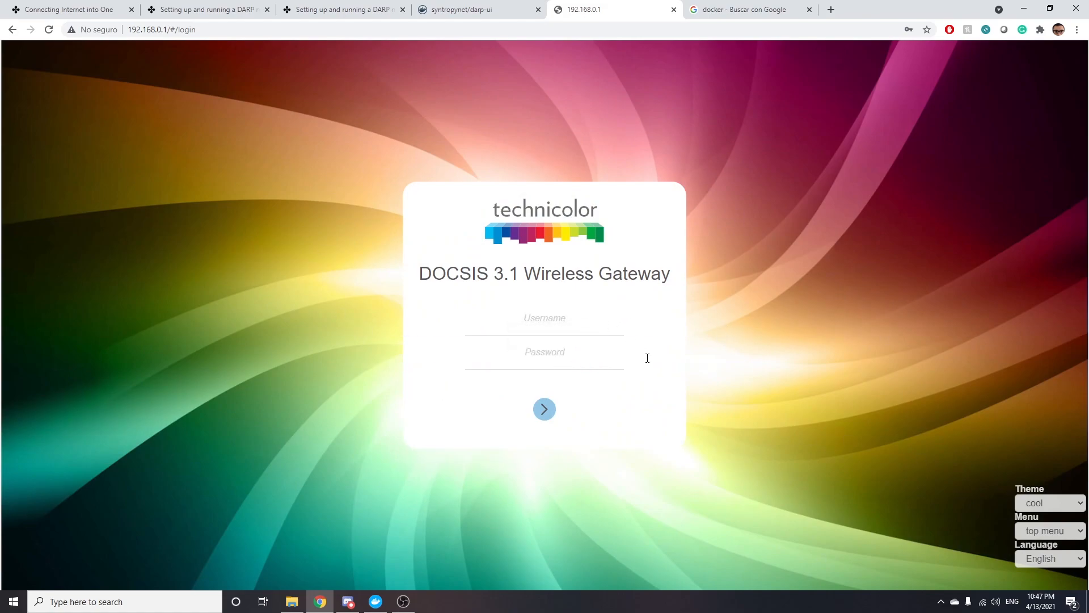
{"action": "mouse_move", "coordinate": [682, 313]}
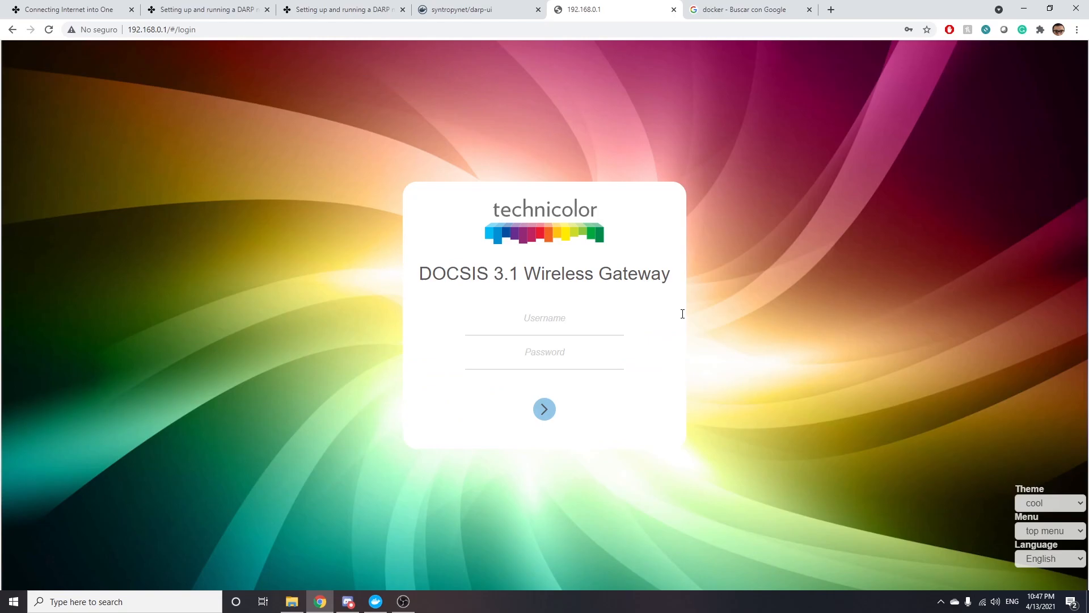
{"action": "left_click", "coordinate": [544, 408]}
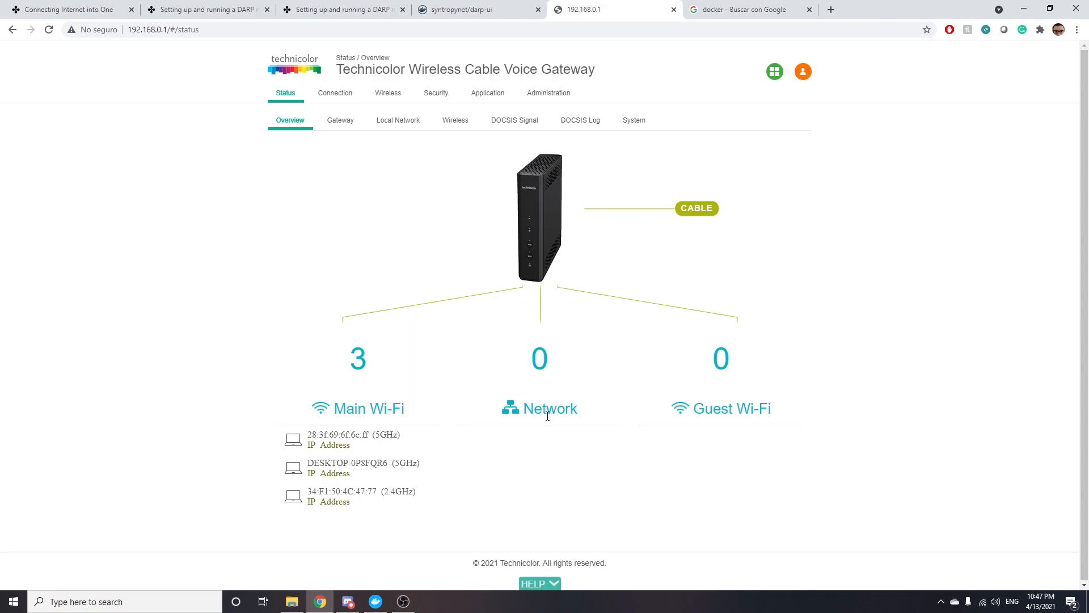
Step: Add a Port Forward rule for ports 9834 ~ 9836 with Type UDP and server IP 192.168.0. started
{"action": "left_click", "coordinate": [492, 92]}
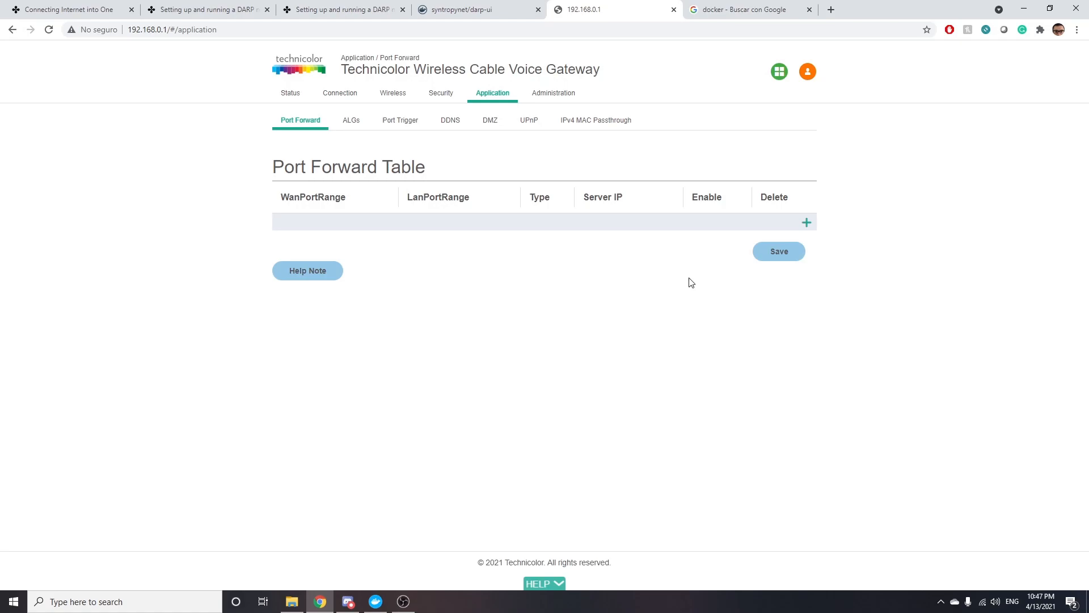
{"action": "left_click", "coordinate": [806, 222]}
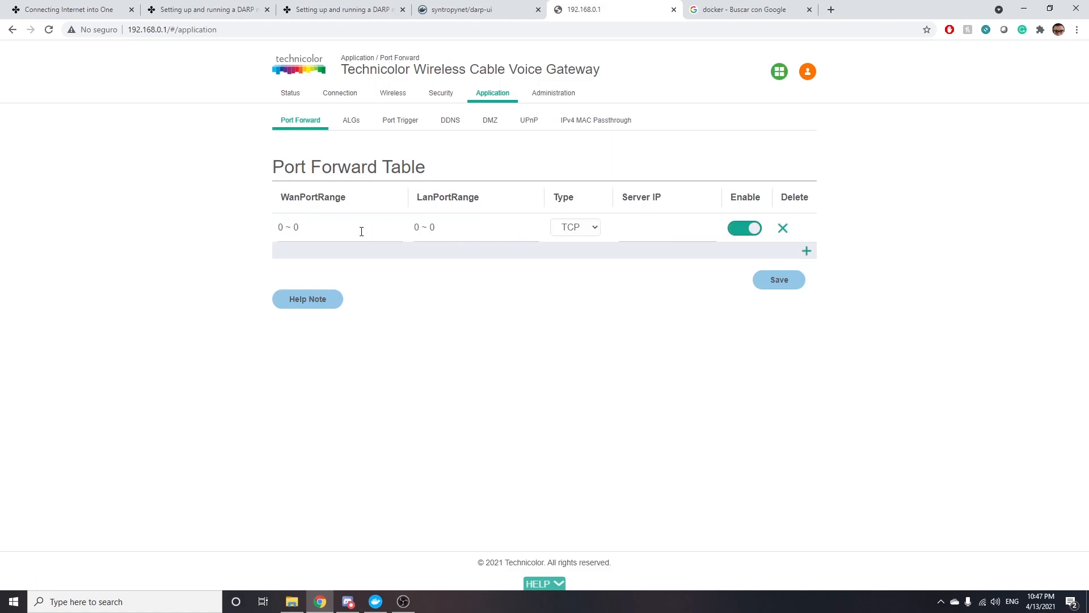
{"action": "type", "text": "9834 ~ 9836"}
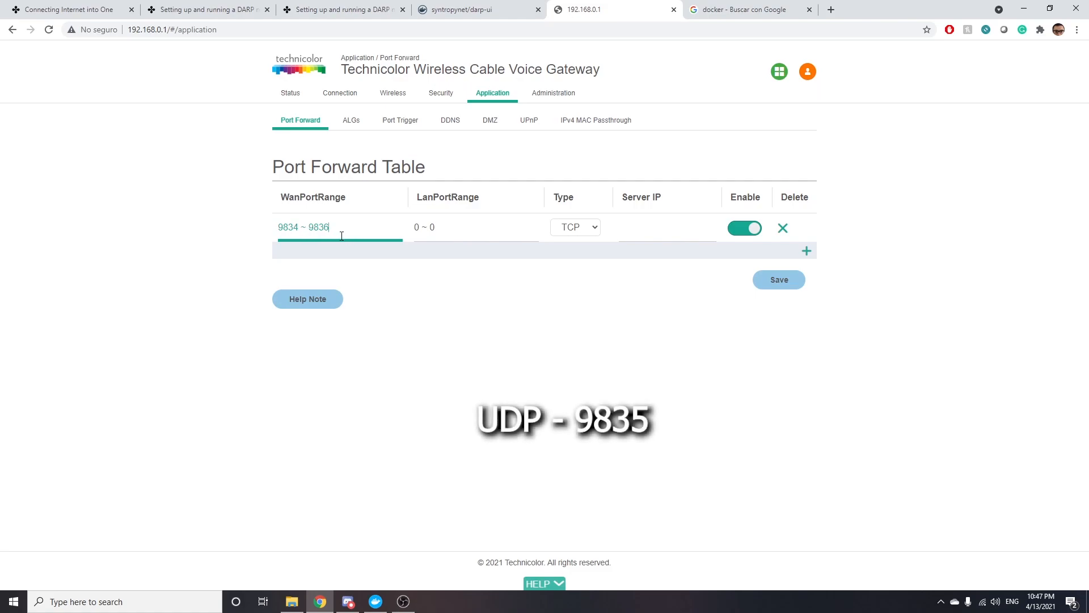
{"action": "left_click", "coordinate": [574, 227]}
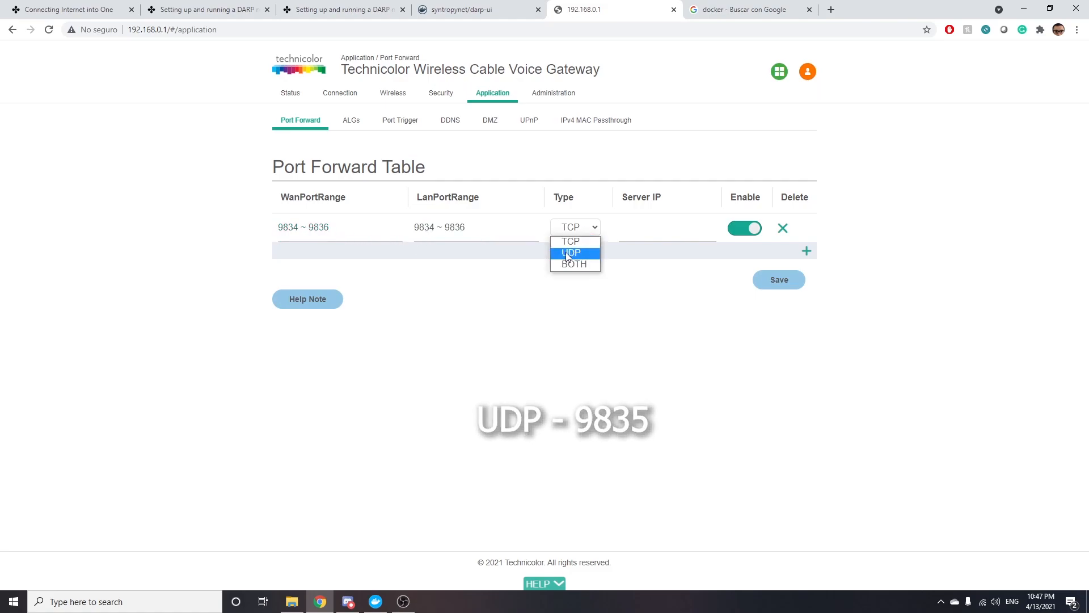
{"action": "left_click", "coordinate": [569, 252]}
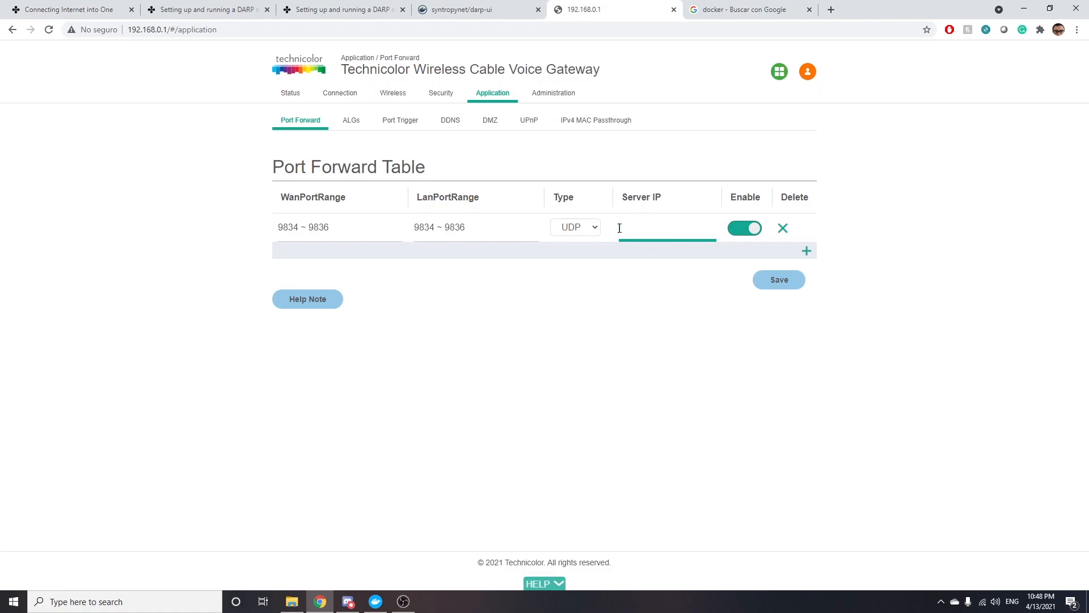
{"action": "mouse_move", "coordinate": [644, 259]}
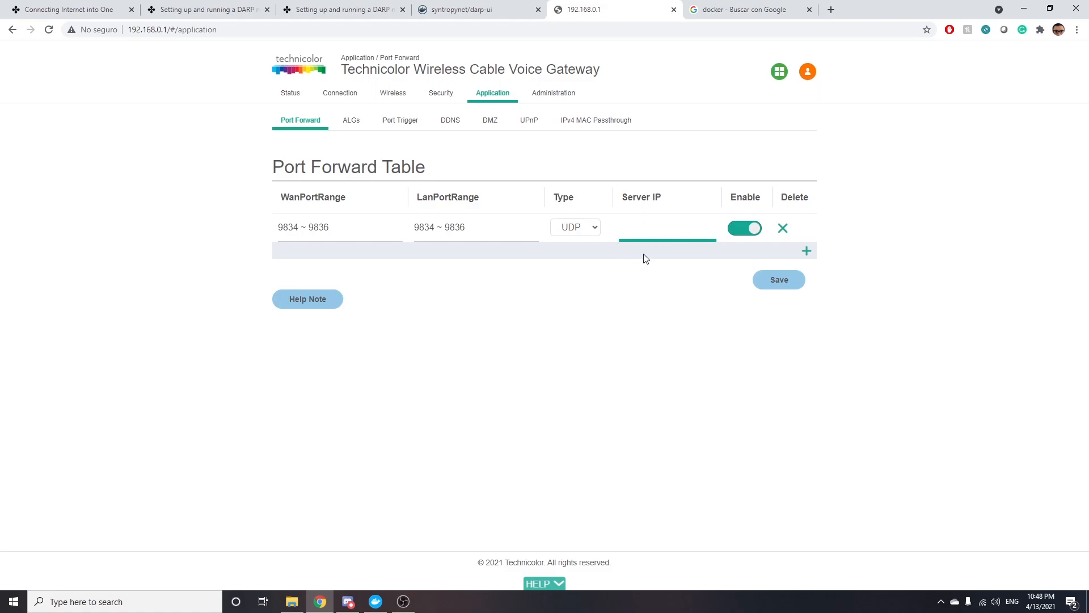
{"action": "type", "text": "192.168.0."}
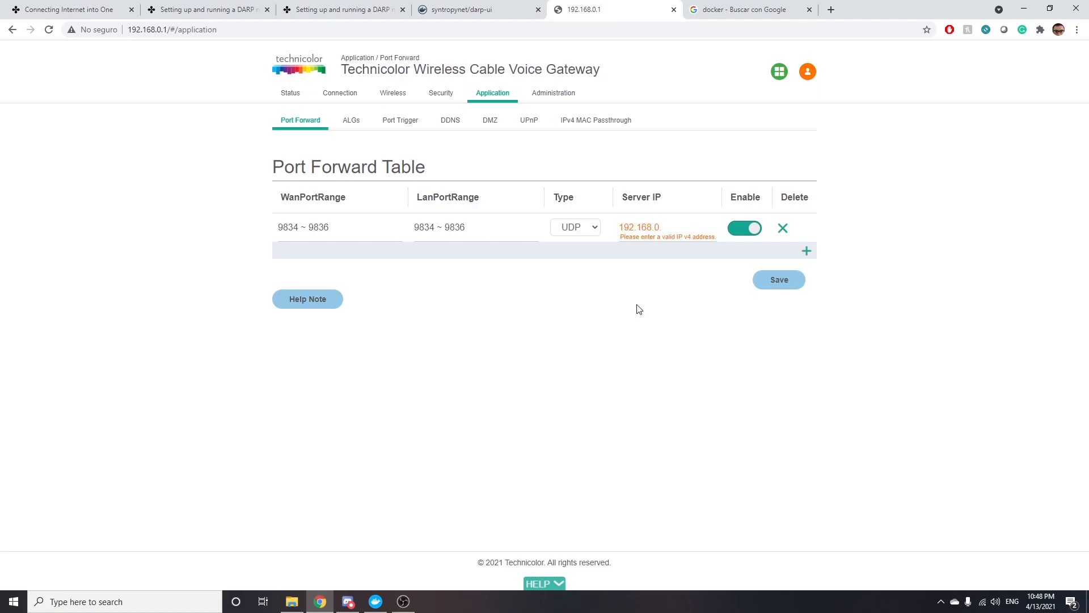
{"action": "mouse_move", "coordinate": [152, 542]}
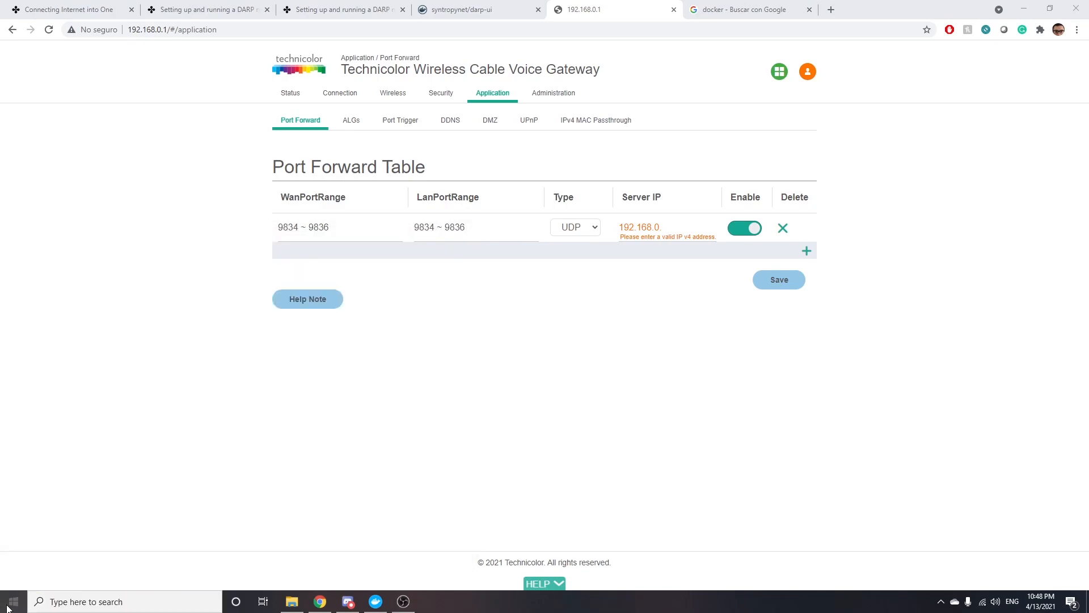
Step: Run ipconfig to find the PC's address and save the UDP 9834–9836 rule pointing at 192.168.0.116
{"action": "left_click", "coordinate": [429, 601]}
{"action": "type", "text": "i"}
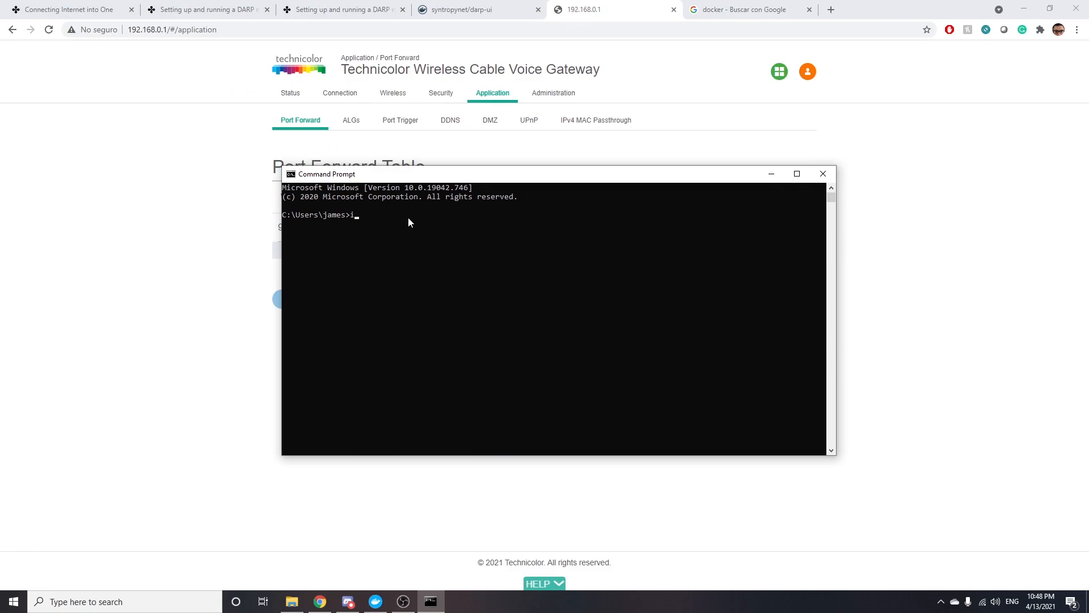
{"action": "type", "text": "pconfig"}
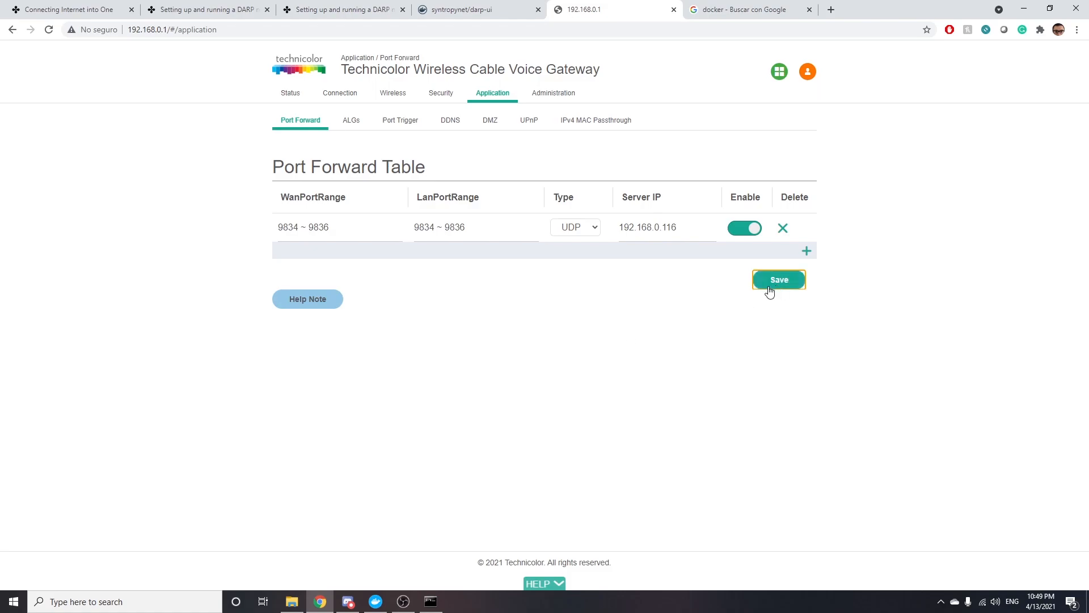
{"action": "left_click", "coordinate": [778, 279]}
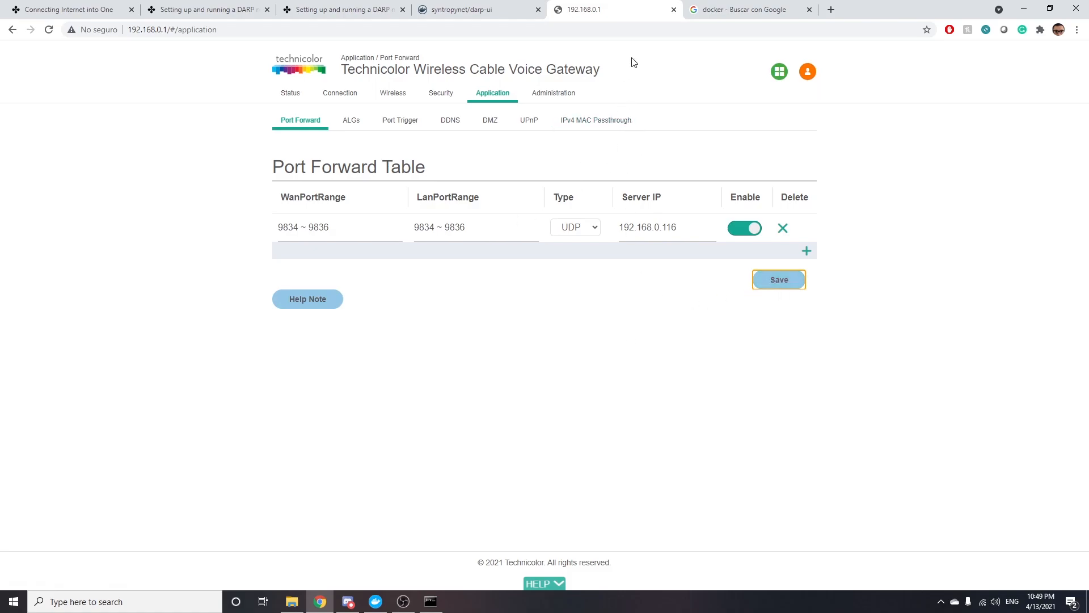
{"action": "left_click", "coordinate": [341, 9]}
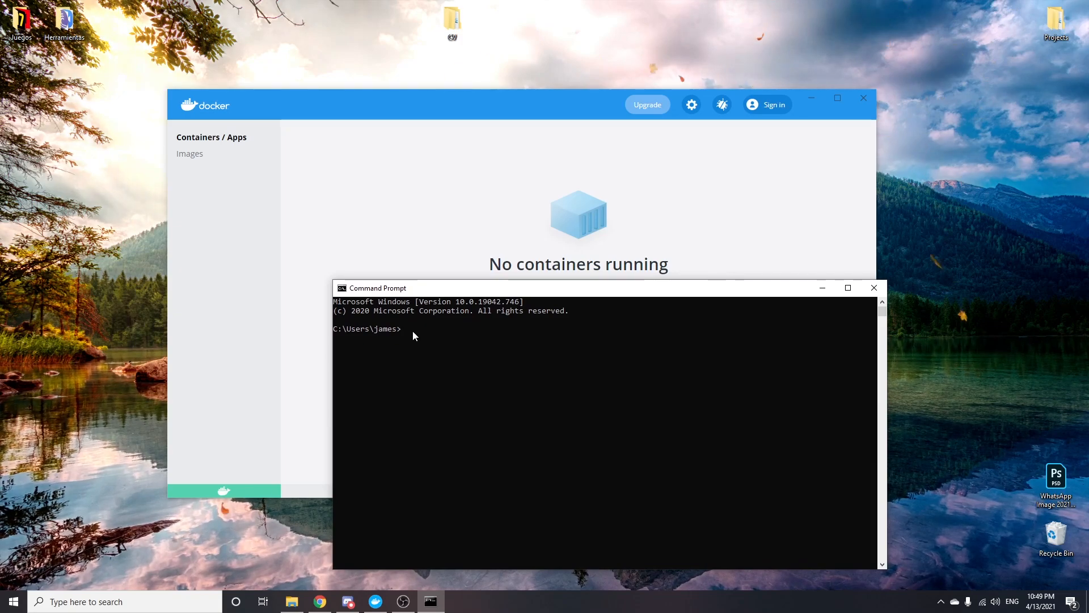
Step: Enter docker run -d --rm --name syntropynet-darp -p 9835:9835/udp -p 80:80 syntropynet/darp-ui:latest
{"action": "type", "text": "docker run -d --rm --name syntropynet-darp -p 9835:9835/udp -p 80:80 syntropynet/darp-ui:latest"}
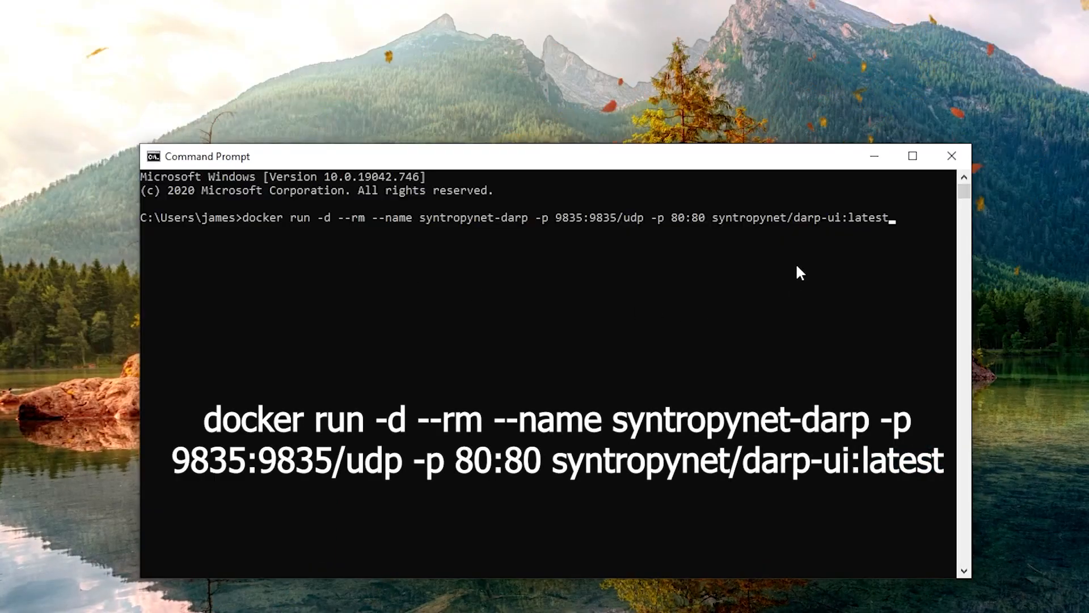
{"action": "mouse_move", "coordinate": [756, 295]}
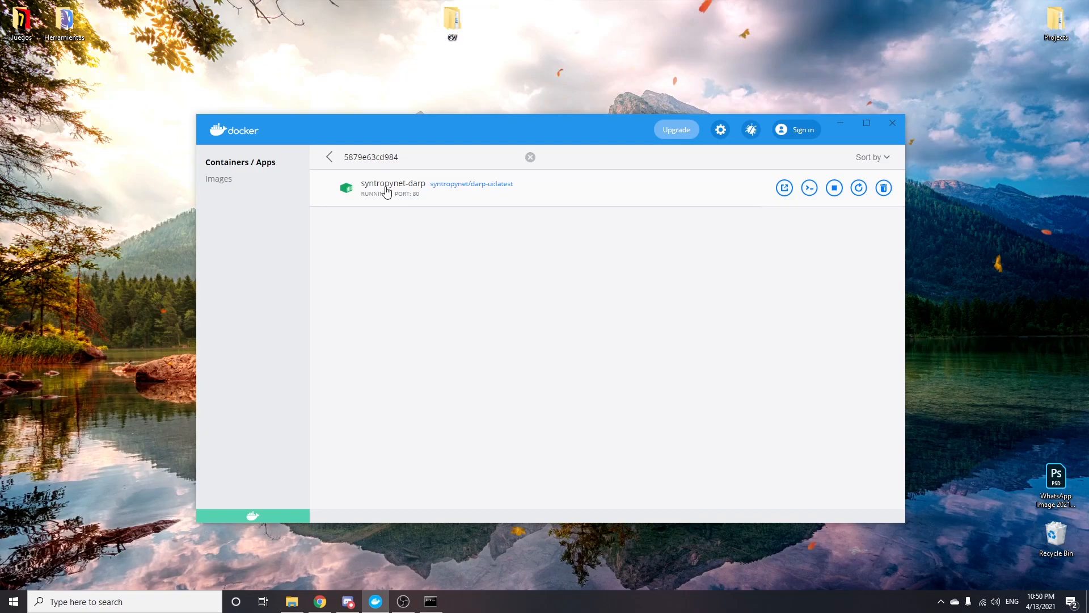
{"action": "mouse_move", "coordinate": [669, 194]}
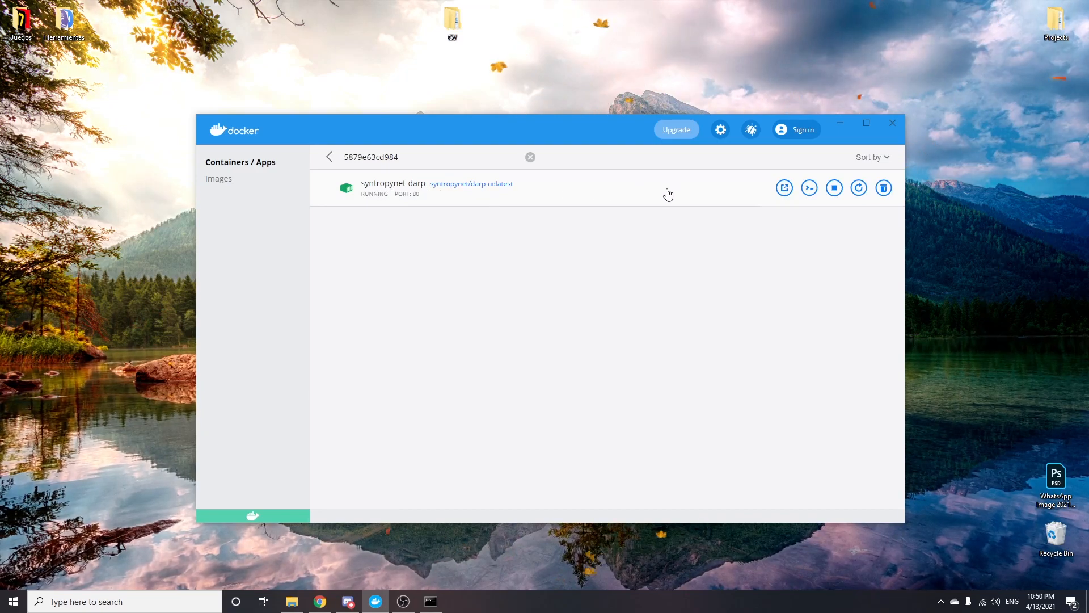
{"action": "mouse_move", "coordinate": [784, 188]}
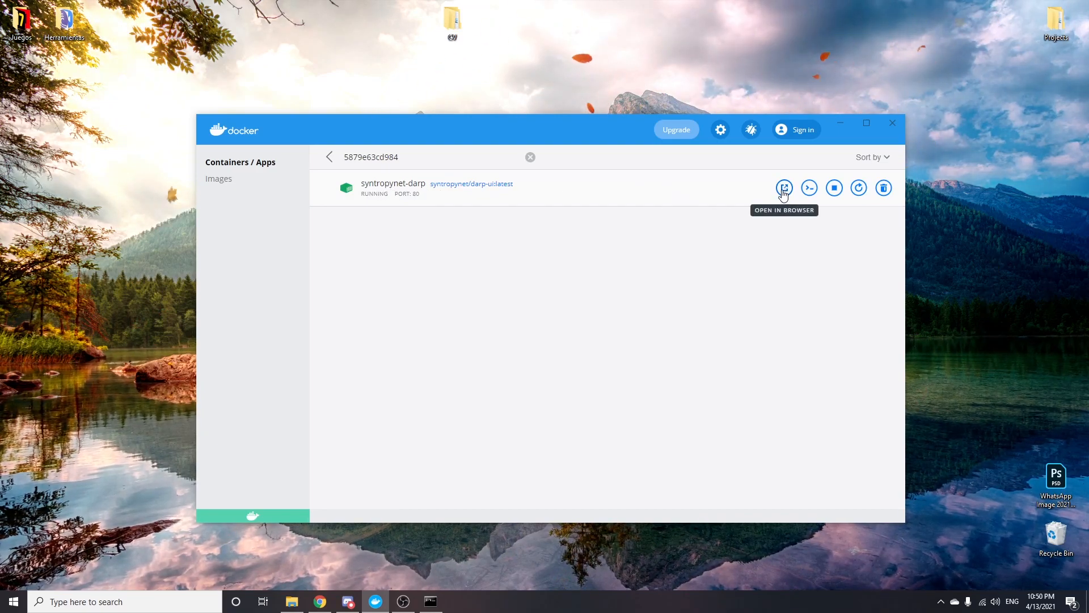
Step: Launch the syntropynet-darp container's DARP network latency dashboard on localhost via Open in Browser
{"action": "left_click", "coordinate": [784, 188]}
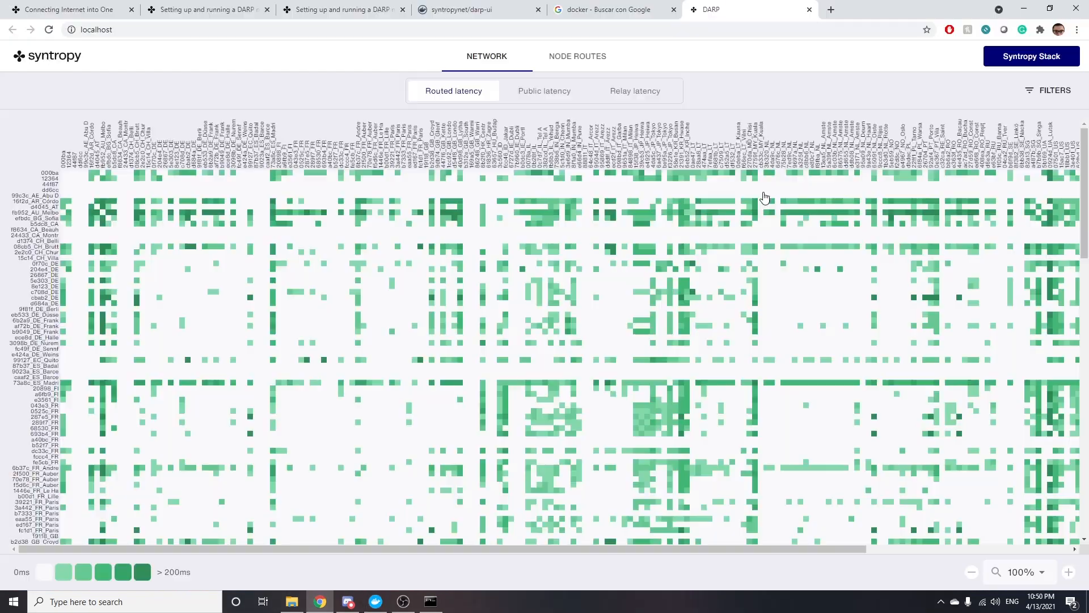